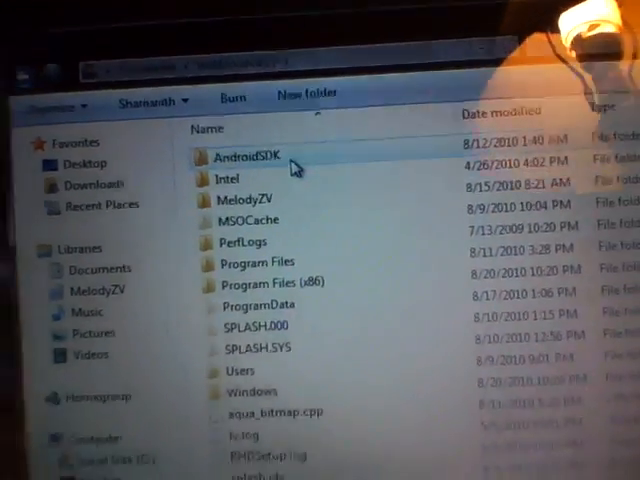
Launch SDK Setup.exe from the AndroidSDK folder in Windows Explorer.
double_click(244, 156)
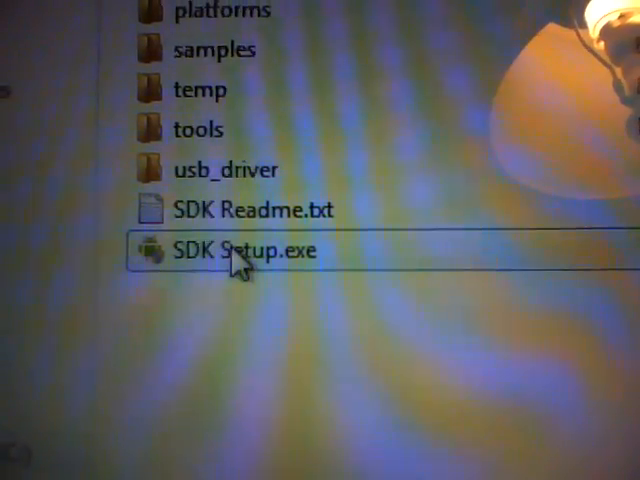
double_click(240, 252)
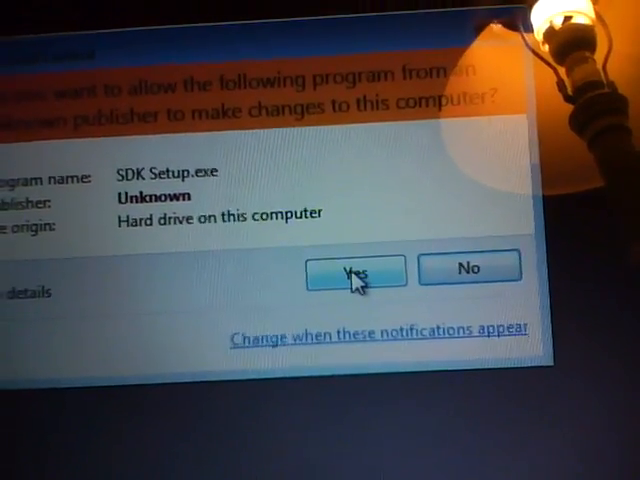
Accept the UAC prompt for SDK Setup and show the Available Packages repository.
left_click(354, 270)
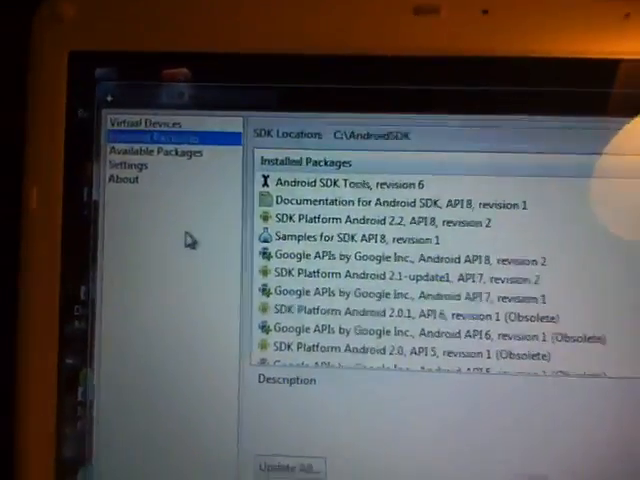
left_click(124, 164)
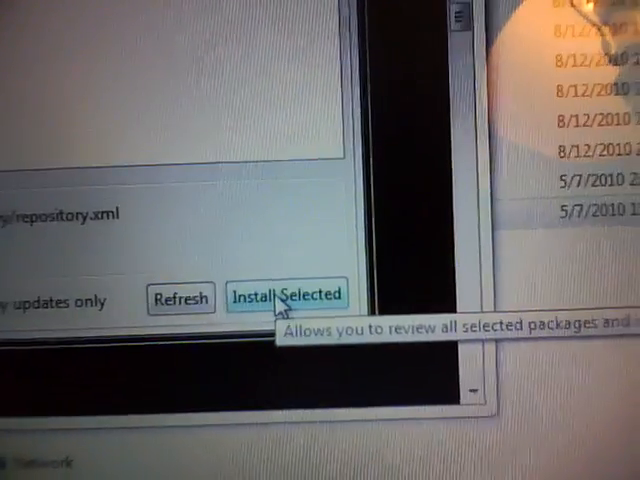
Install the selected SDK packages, then search the Start menu for 'cmd'.
left_click(288, 298)
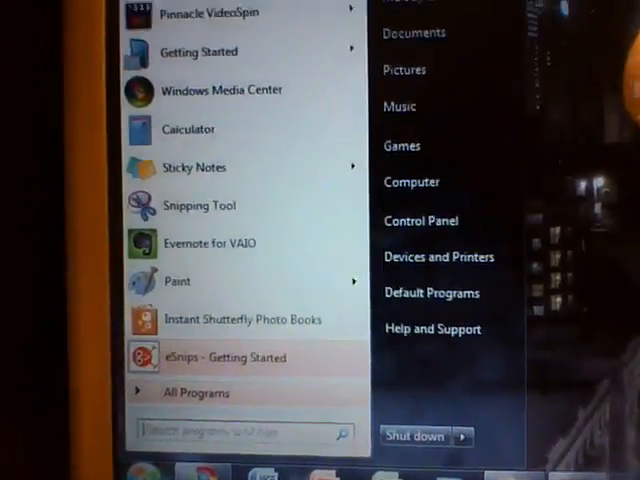
type("cmd")
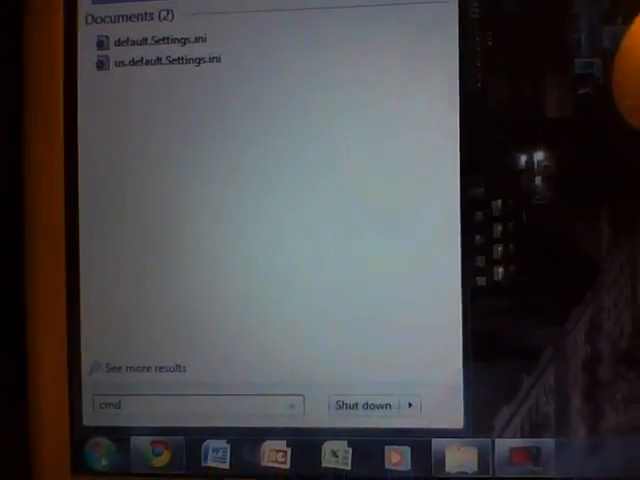